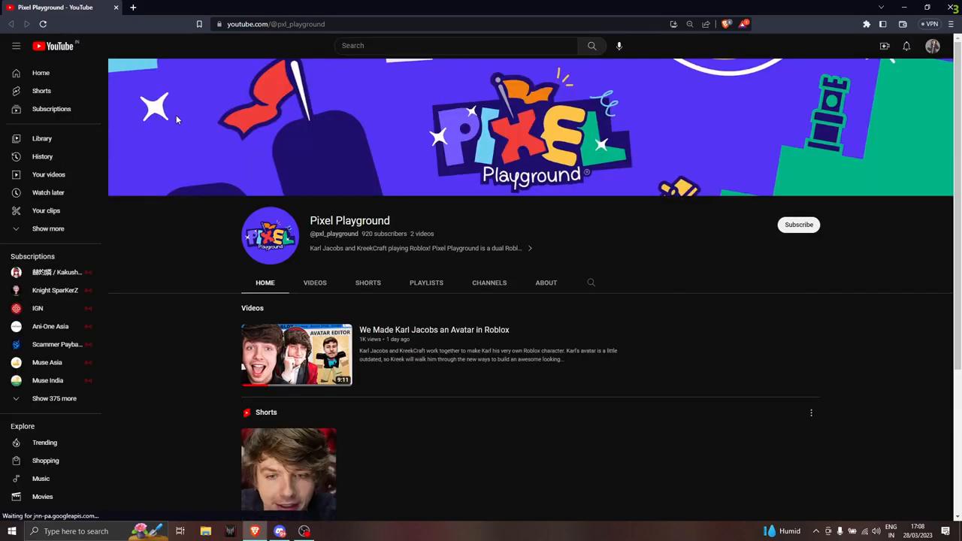
mouse_move(348, 258)
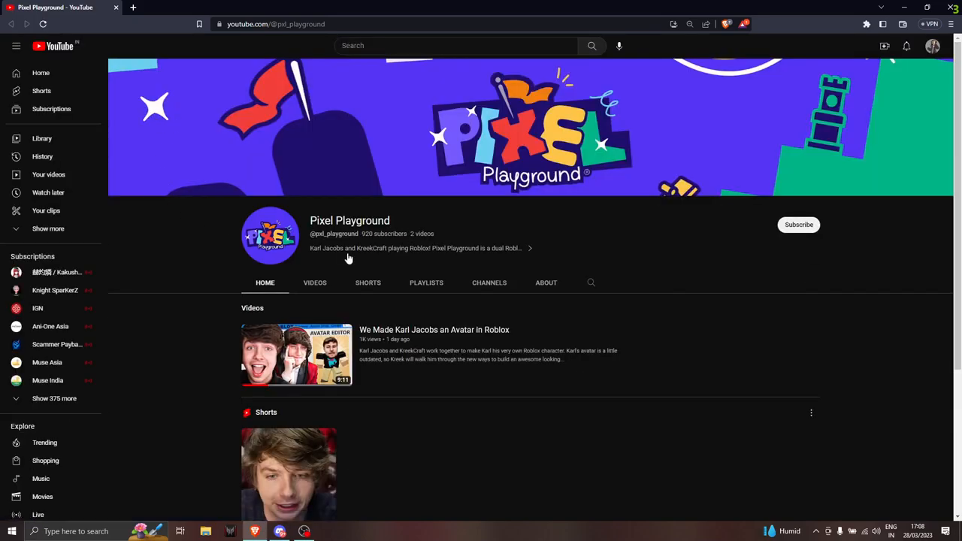
mouse_move(272, 242)
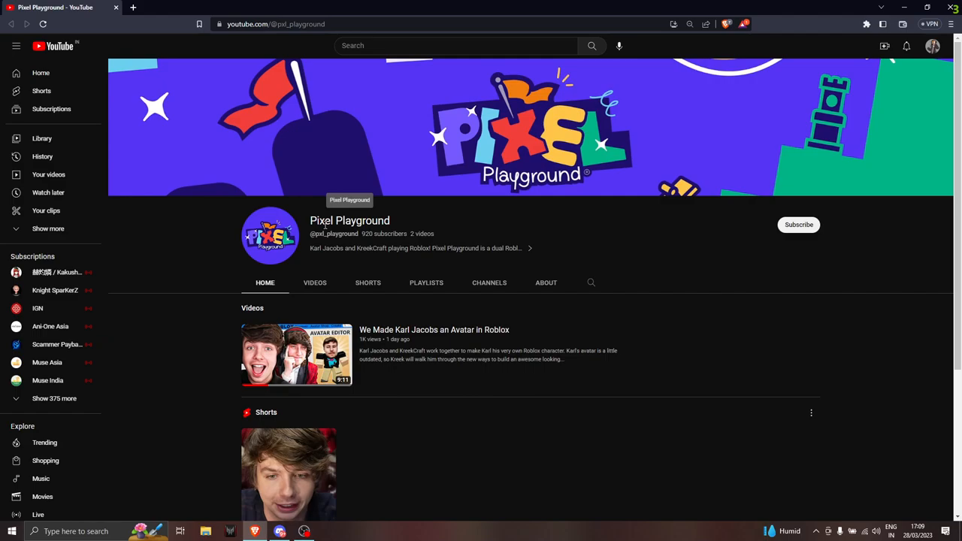
mouse_move(339, 261)
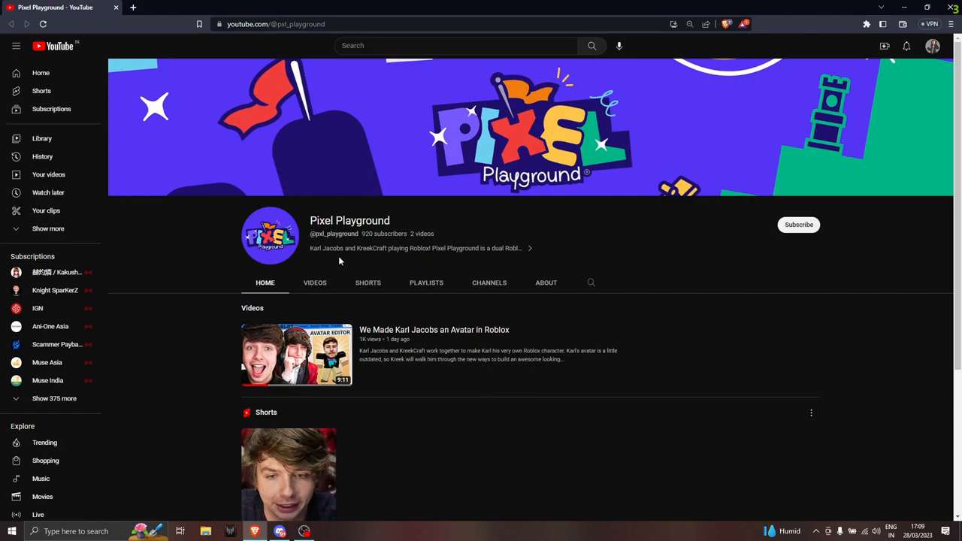
mouse_move(336, 257)
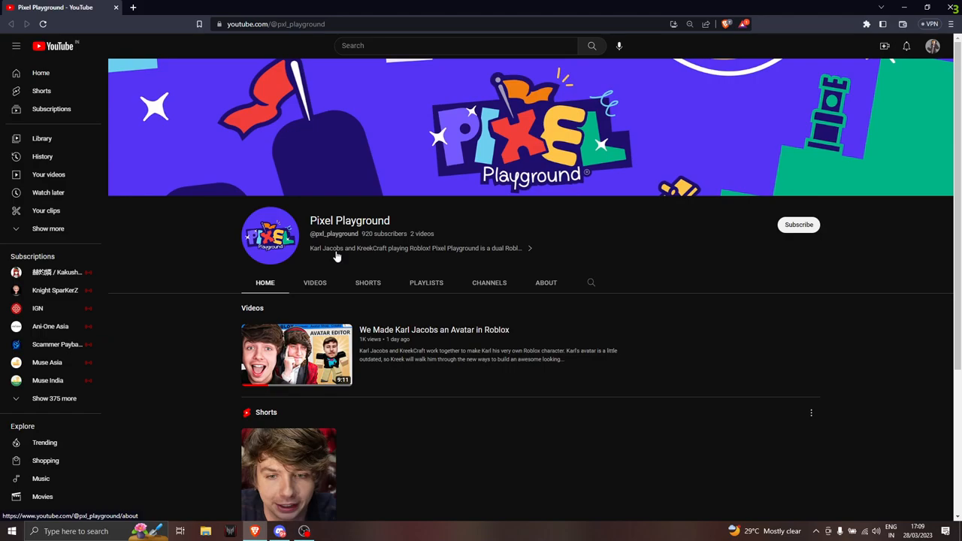
mouse_move(502, 384)
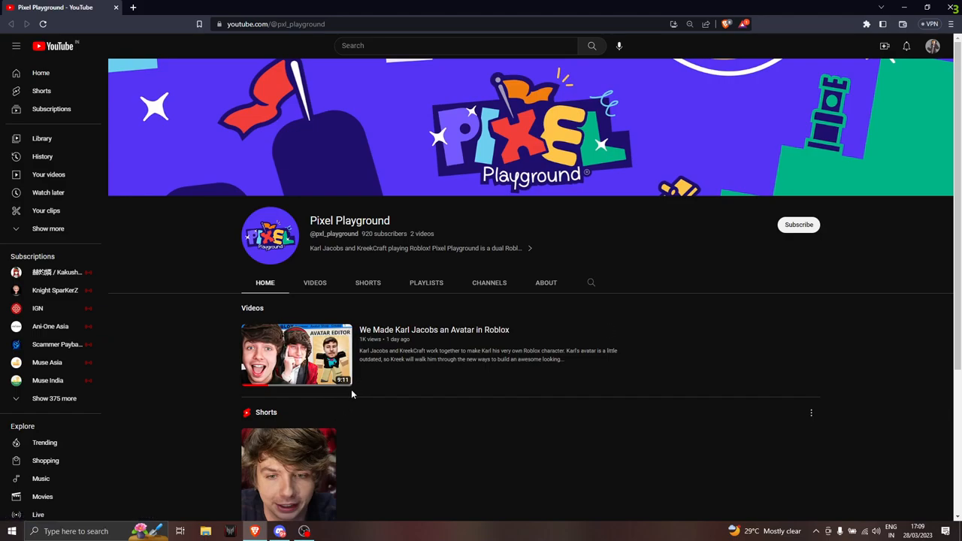
mouse_move(350, 399)
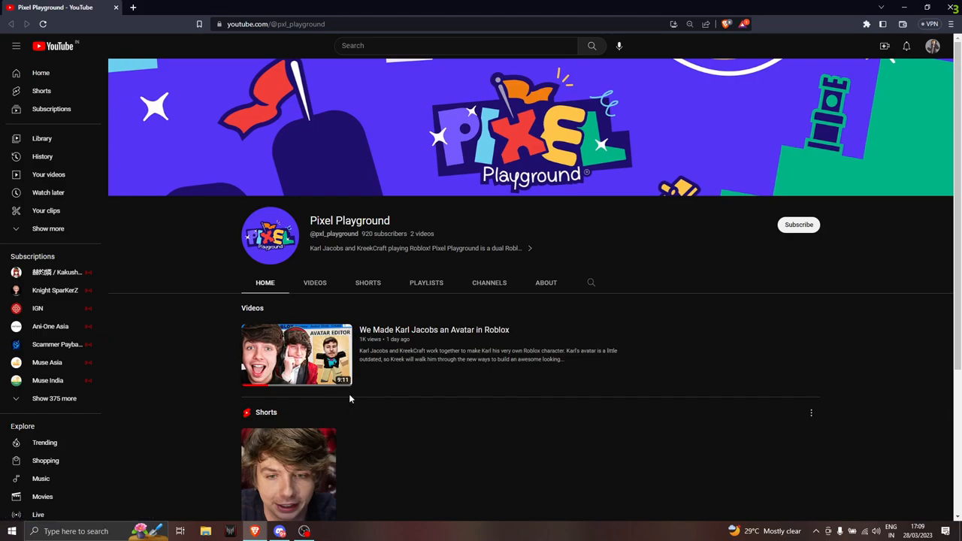
mouse_move(333, 394)
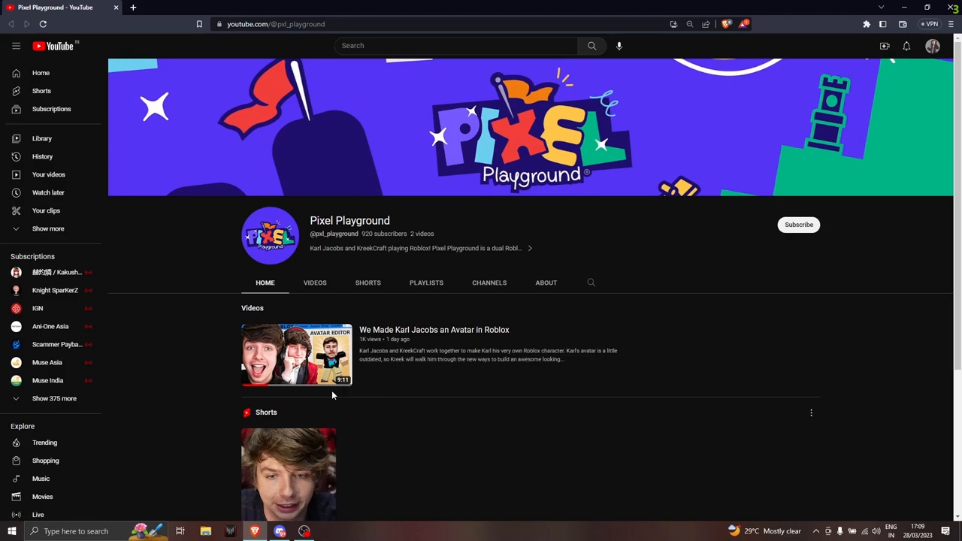
mouse_move(338, 387)
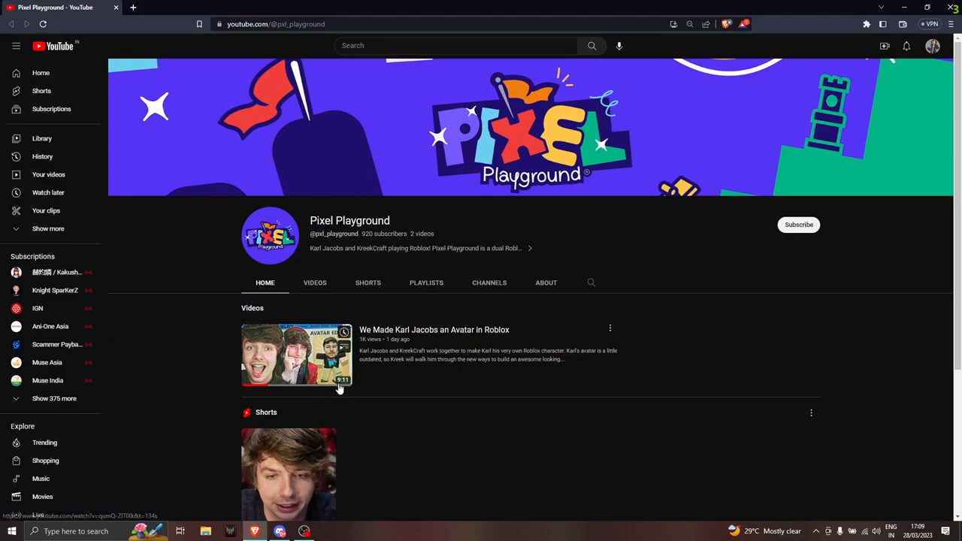
Watch 'We Made Karl Jacobs an Avatar in Roblox', pausing at 2:14 and opening Twitter in a new tab.
left_click(295, 355)
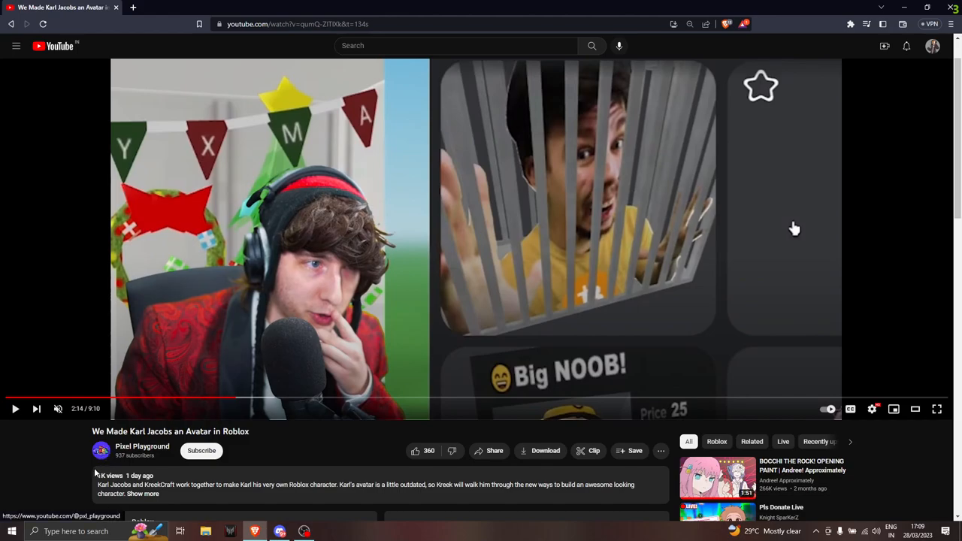
left_click(143, 493)
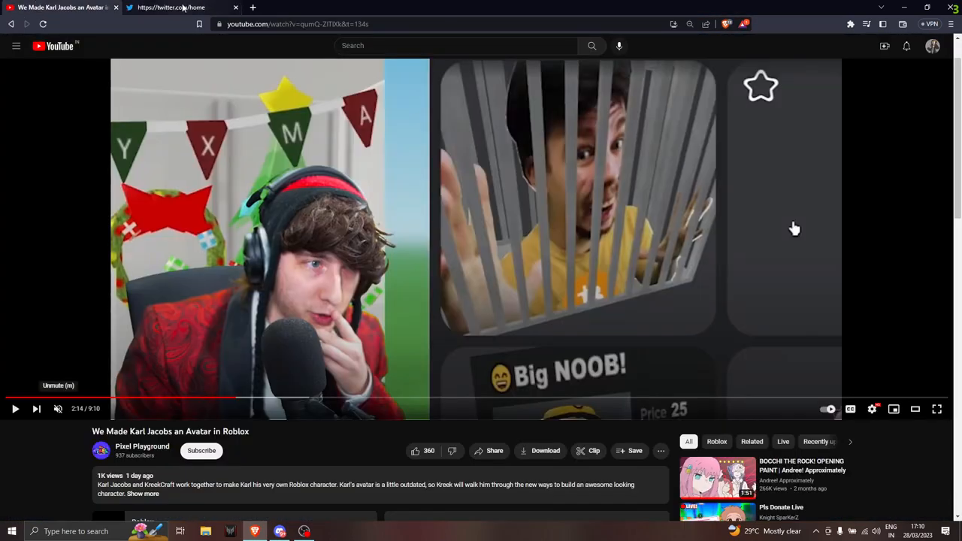
Search Twitter for 'misfits', scroll Misfits Gaming to the Pixel Playground retweet, then return to YouTube.
left_click(170, 7)
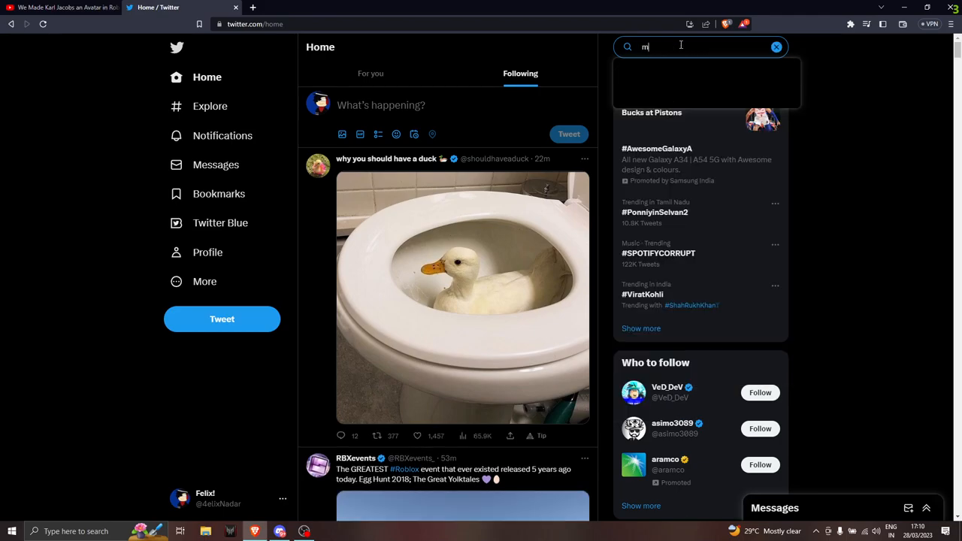
type("misfits")
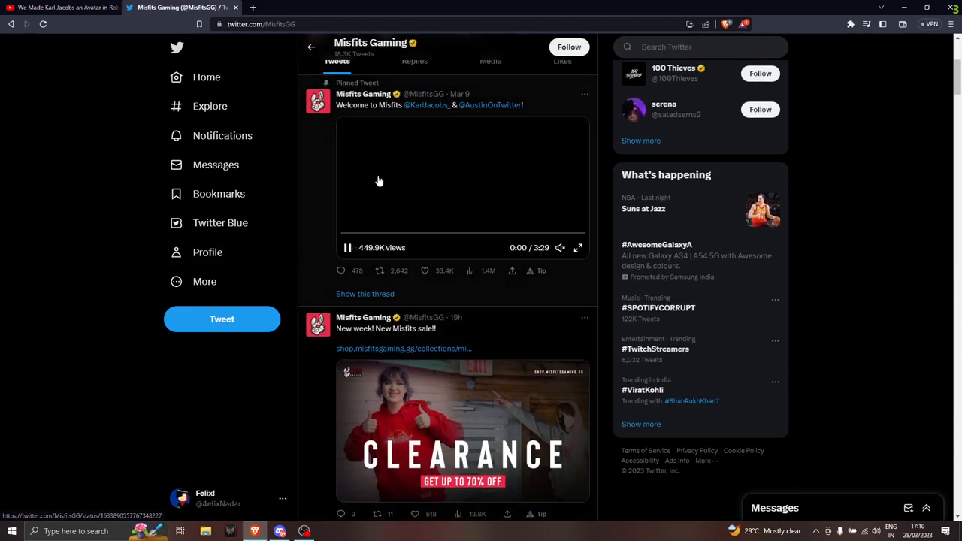
scroll("down", 3)
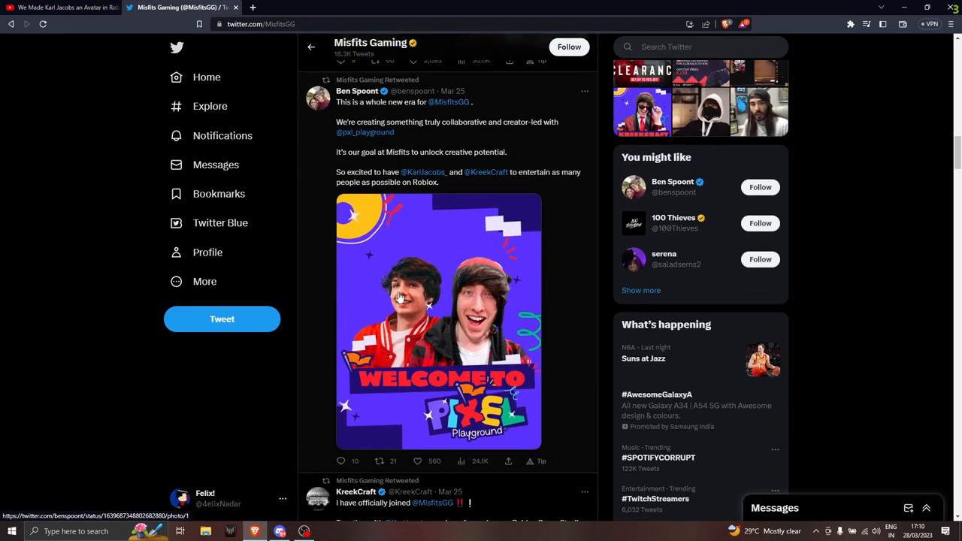
mouse_move(252, 239)
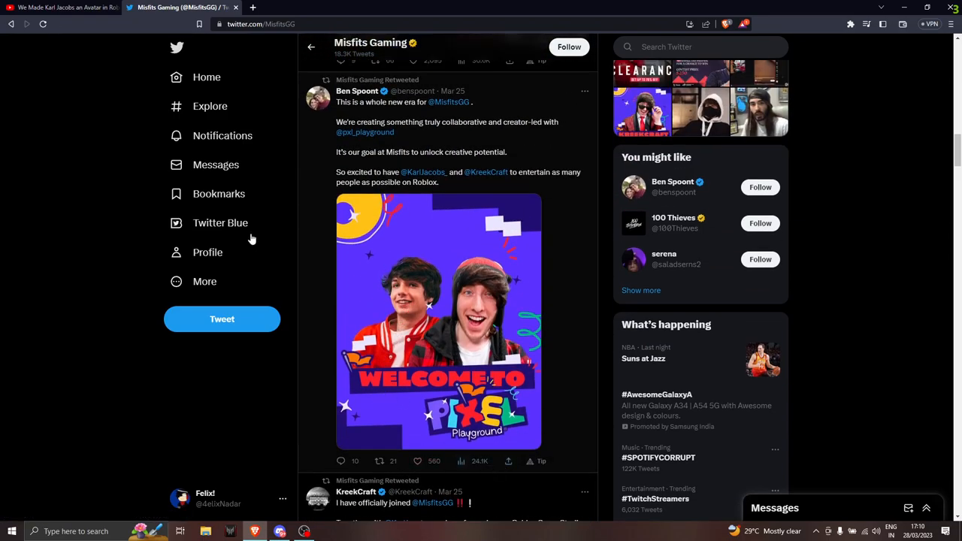
left_click(60, 7)
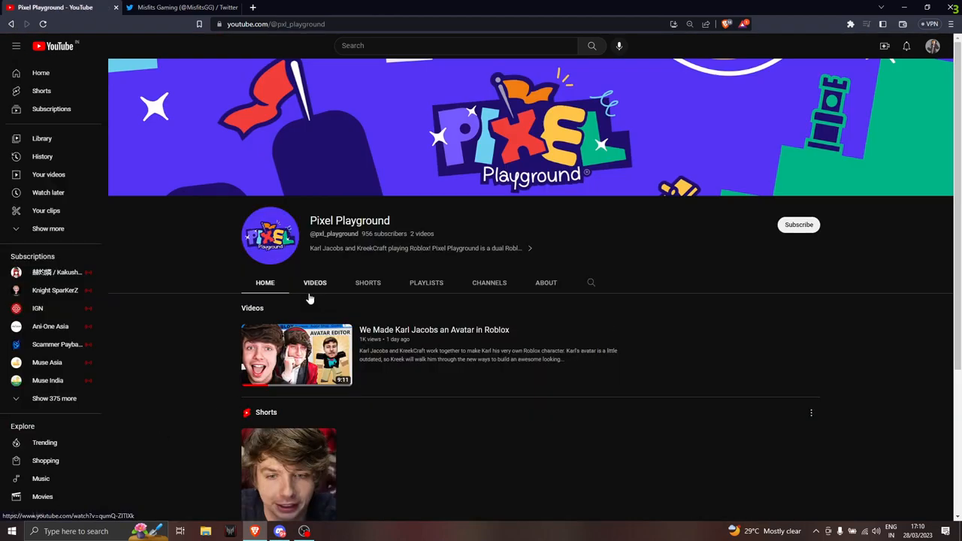
Open the Pixel Playground VIDEOS tab listing its single Roblox avatar video.
left_click(314, 283)
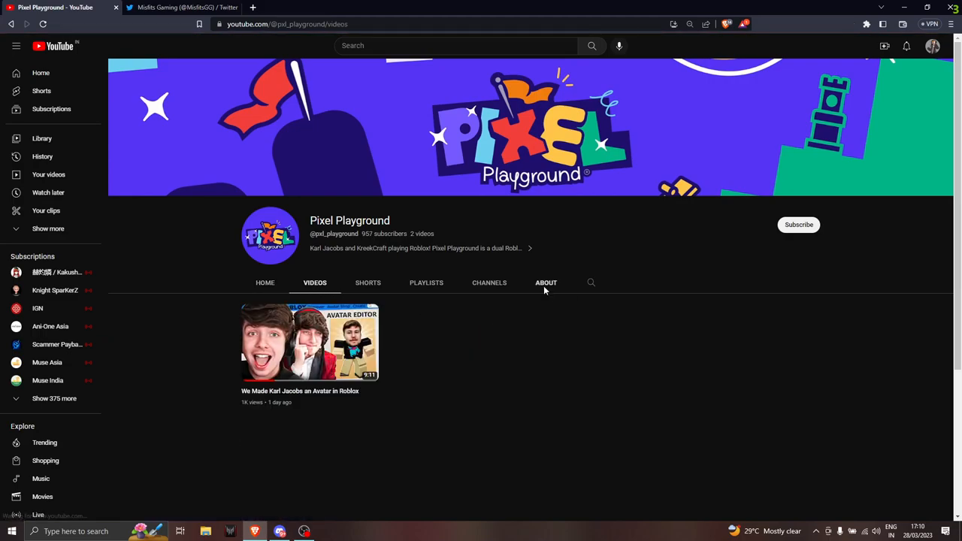
mouse_move(299, 354)
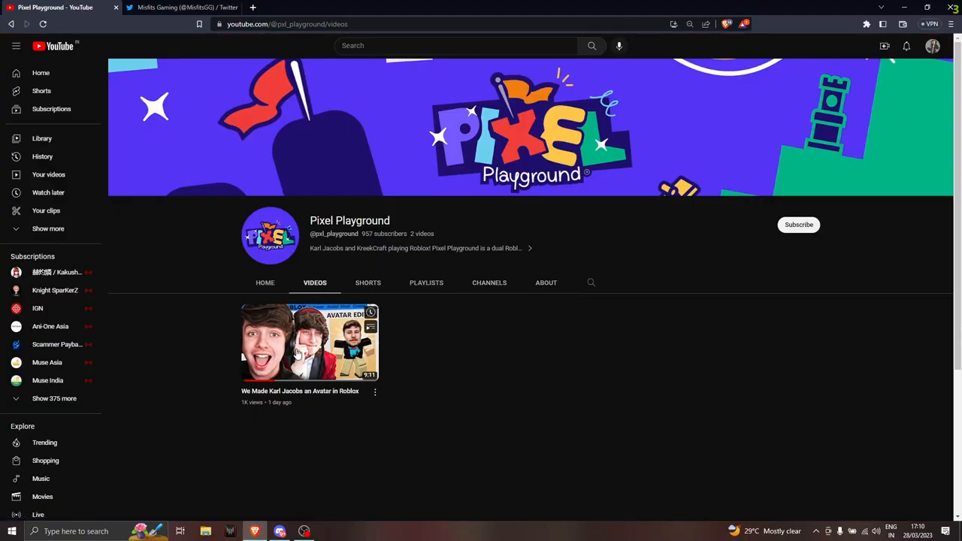
mouse_move(359, 219)
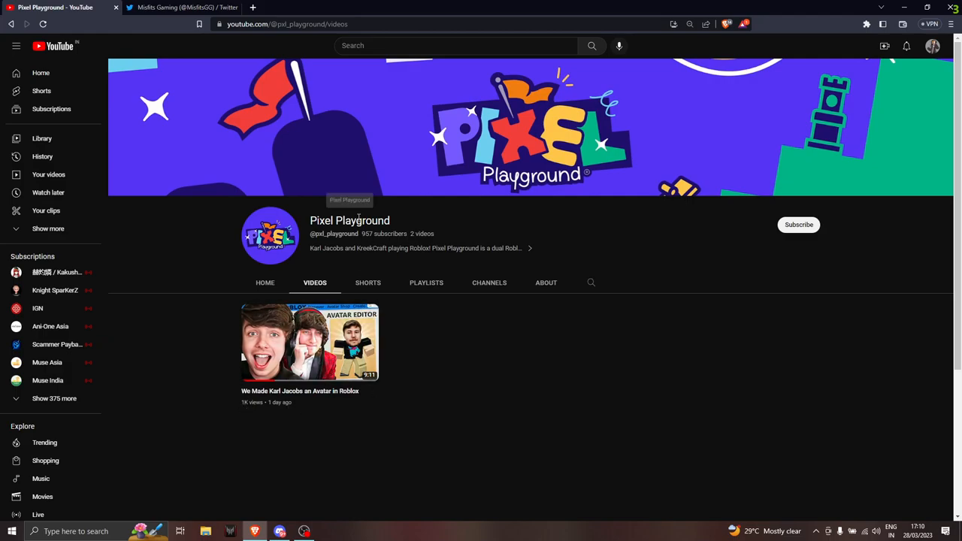
mouse_move(350, 249)
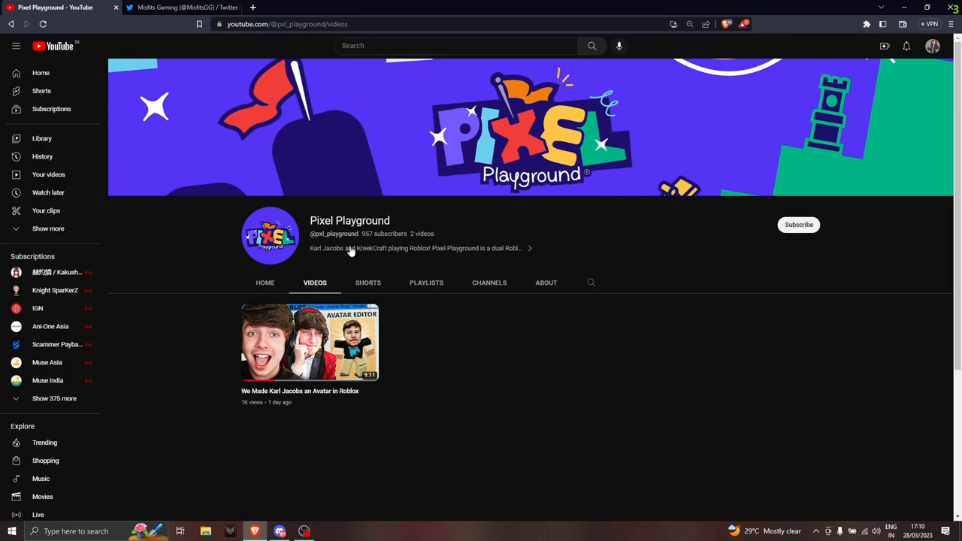
mouse_move(361, 233)
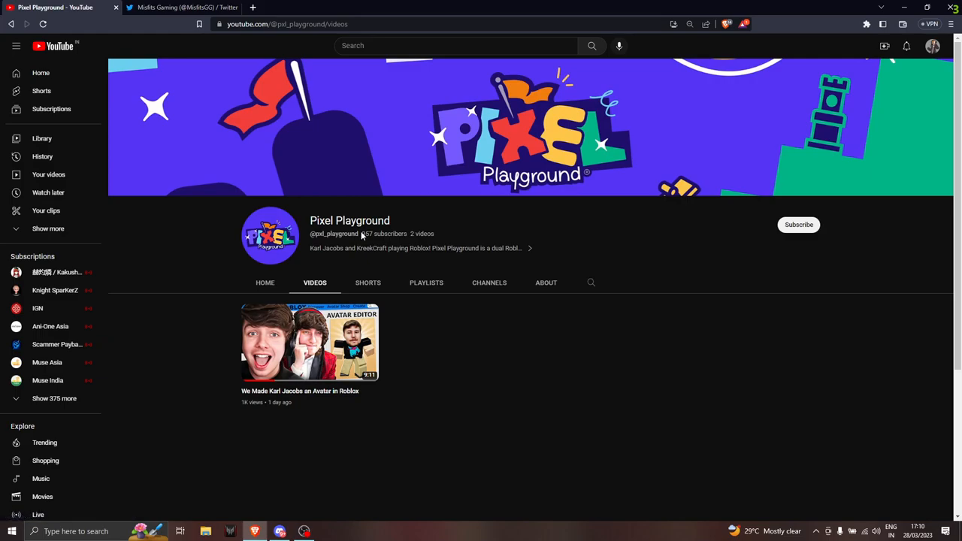
double_click(368, 234)
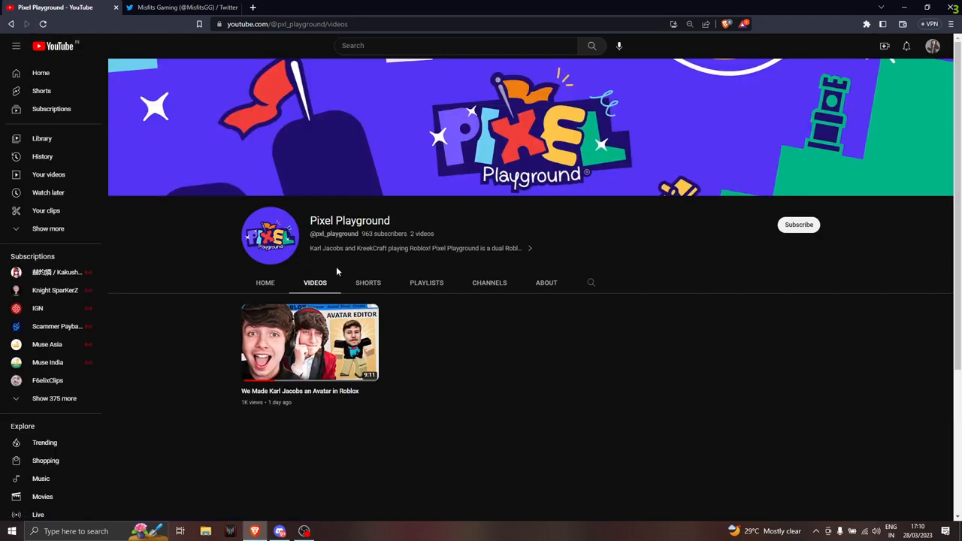
mouse_move(347, 266)
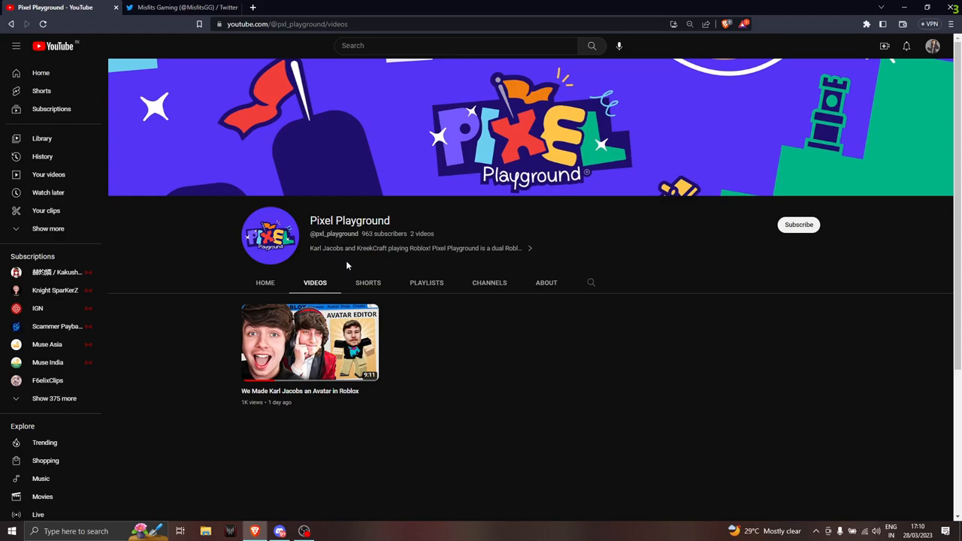